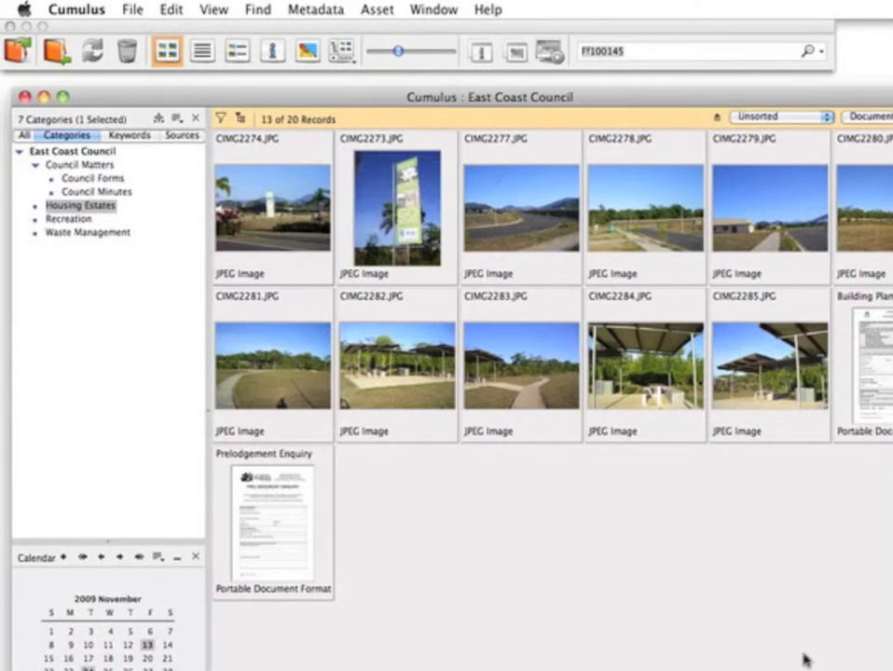
mouse_move(171, 184)
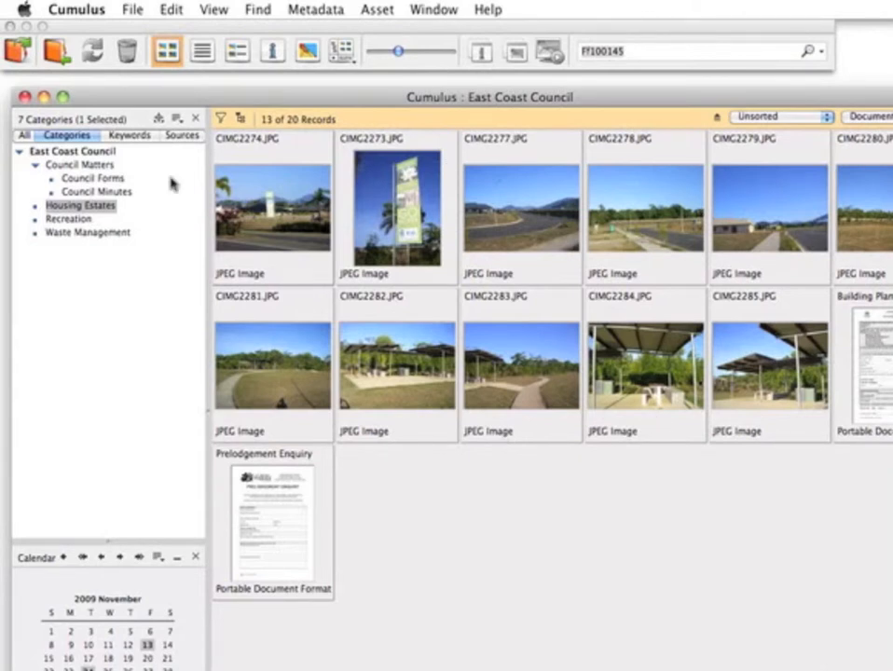
- Add New wheelie bins.tif to Housing Estates using the Standard (New Assets) handling set
left_click(130, 11)
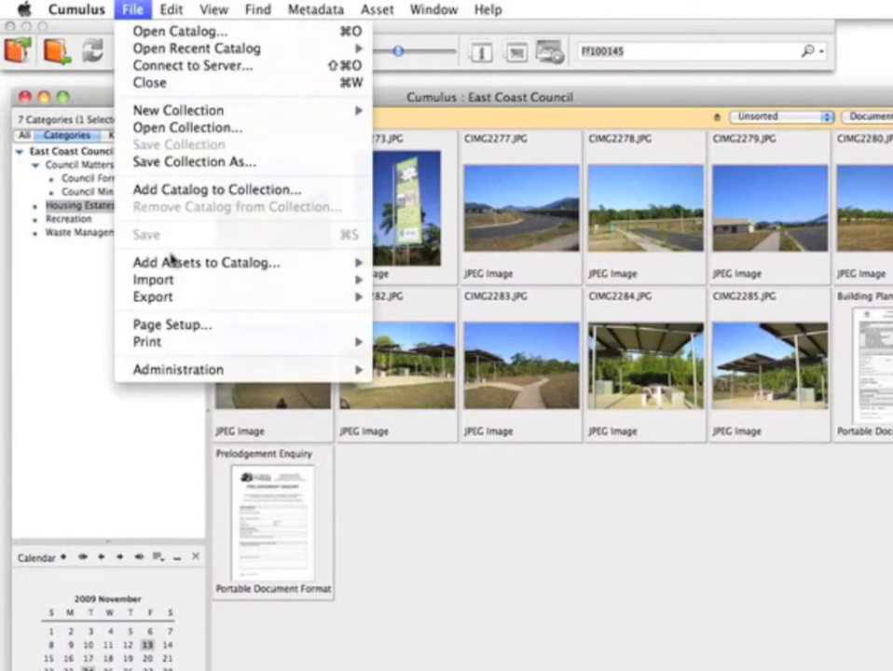
mouse_move(205, 261)
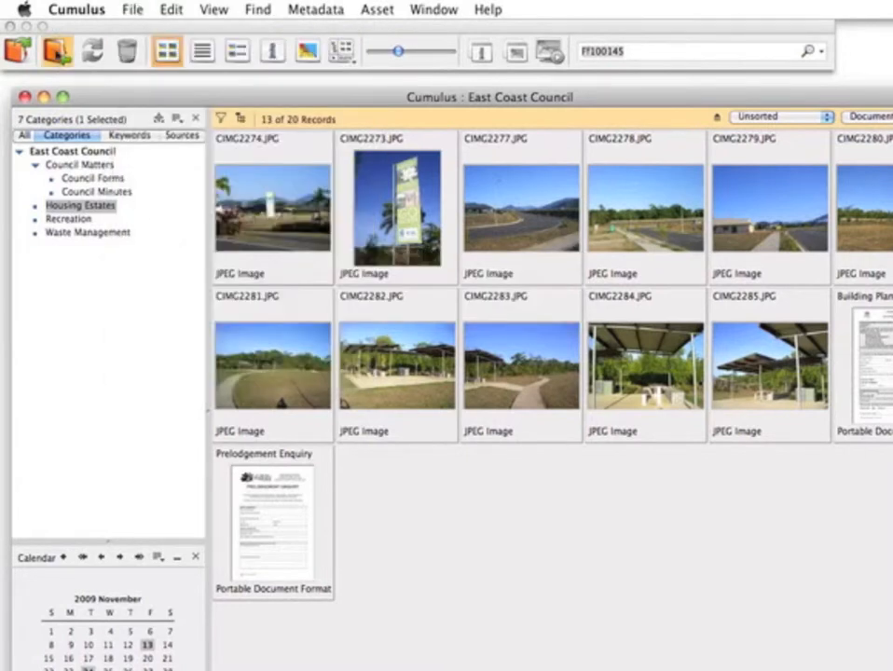
mouse_move(58, 52)
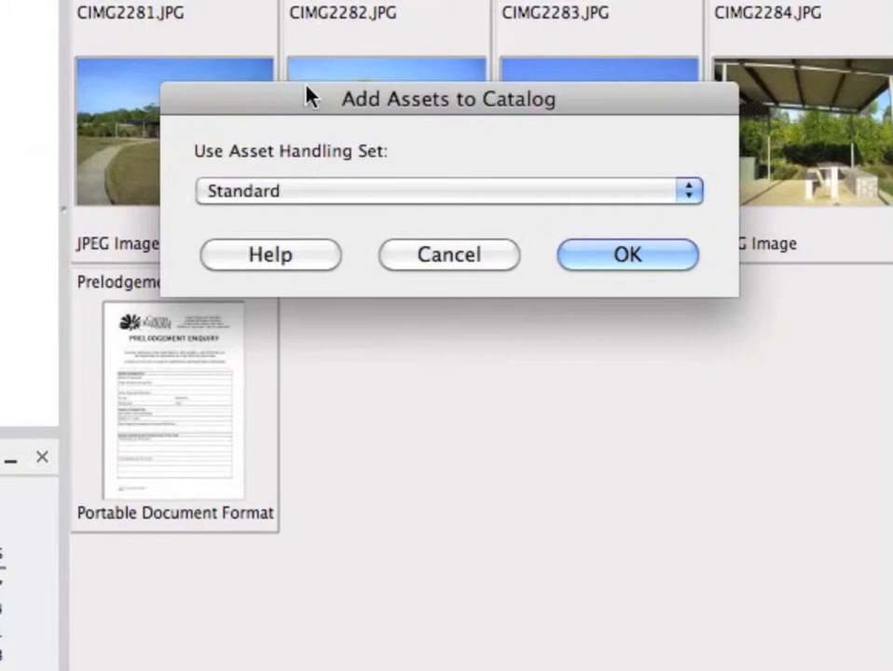
left_click(447, 190)
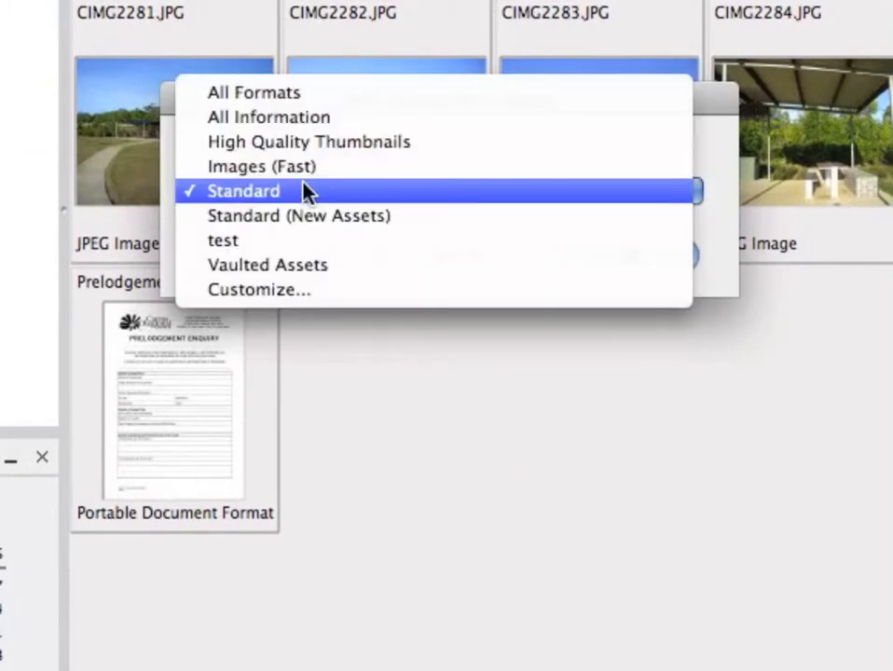
mouse_move(307, 142)
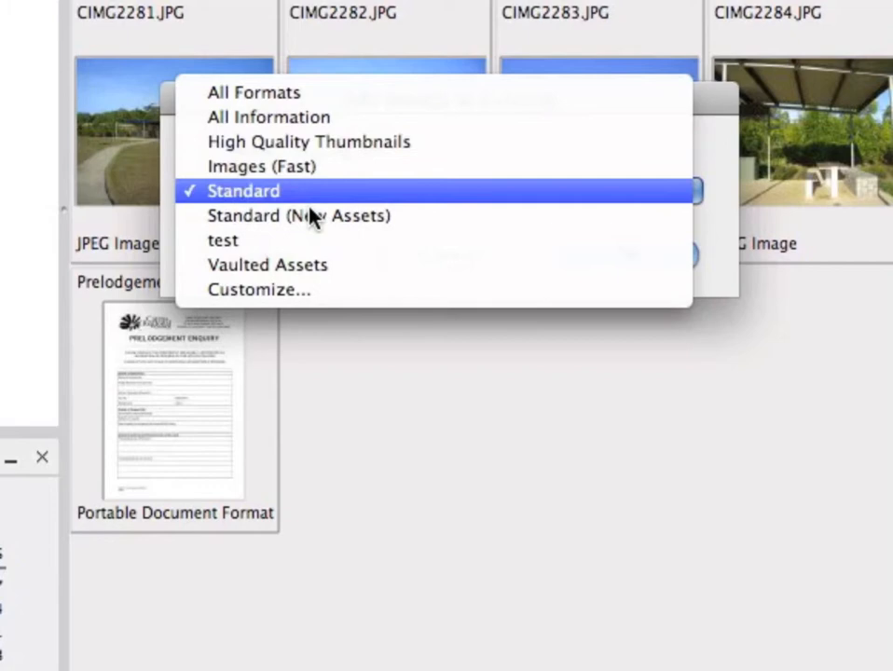
left_click(298, 216)
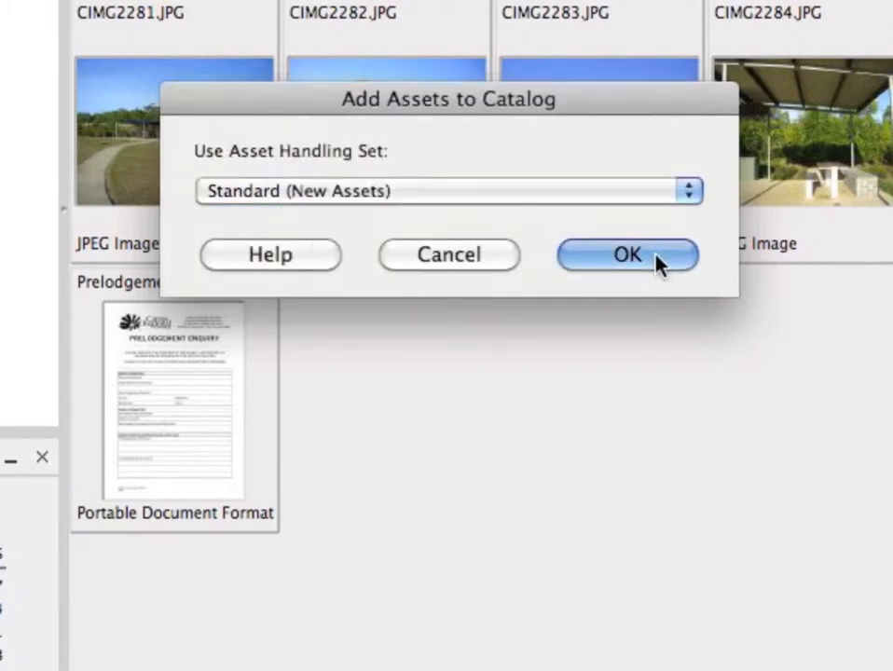
left_click(626, 254)
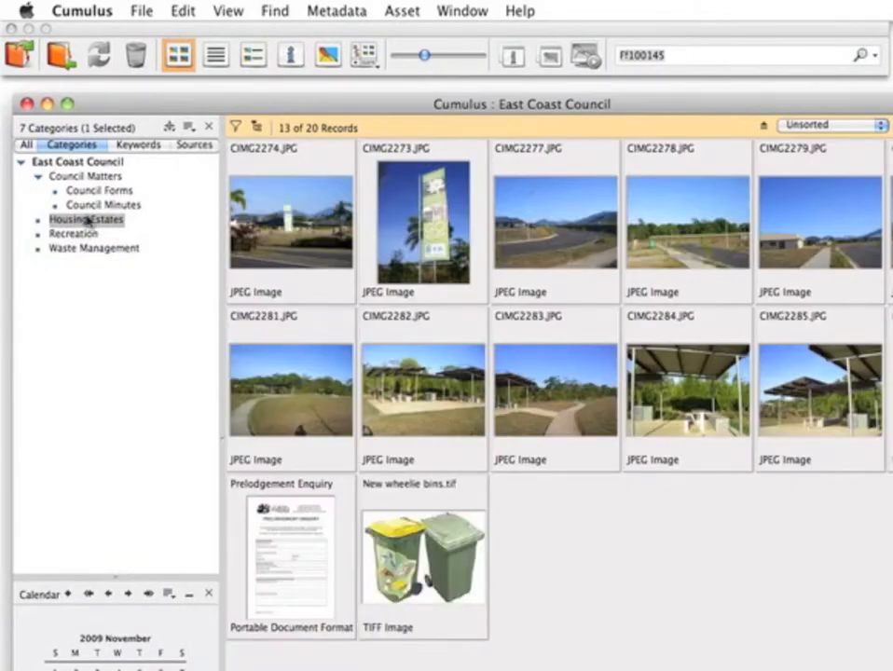
- Show the Council Forms category under Council Matters with its six PDF forms
left_click(86, 220)
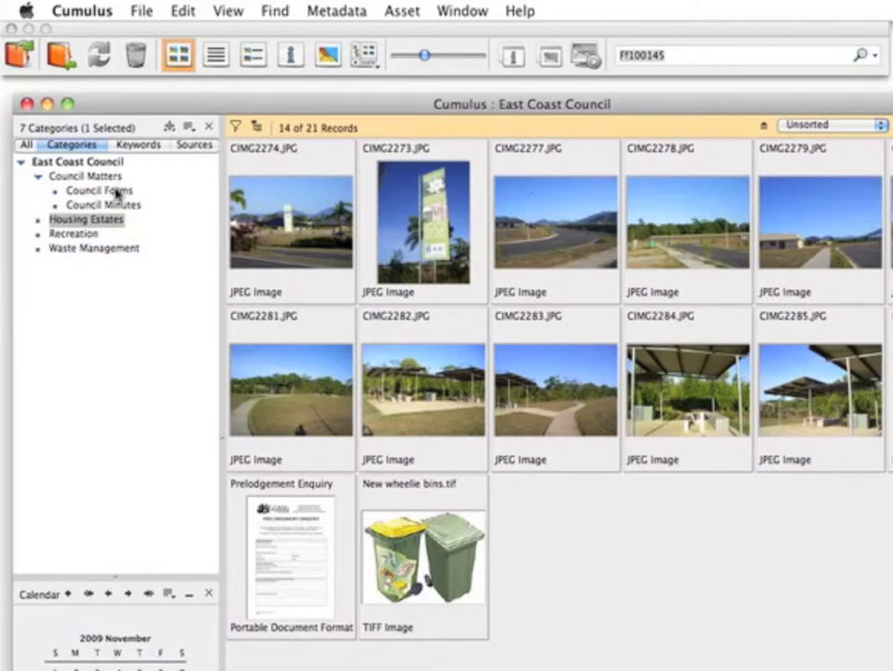
left_click(99, 190)
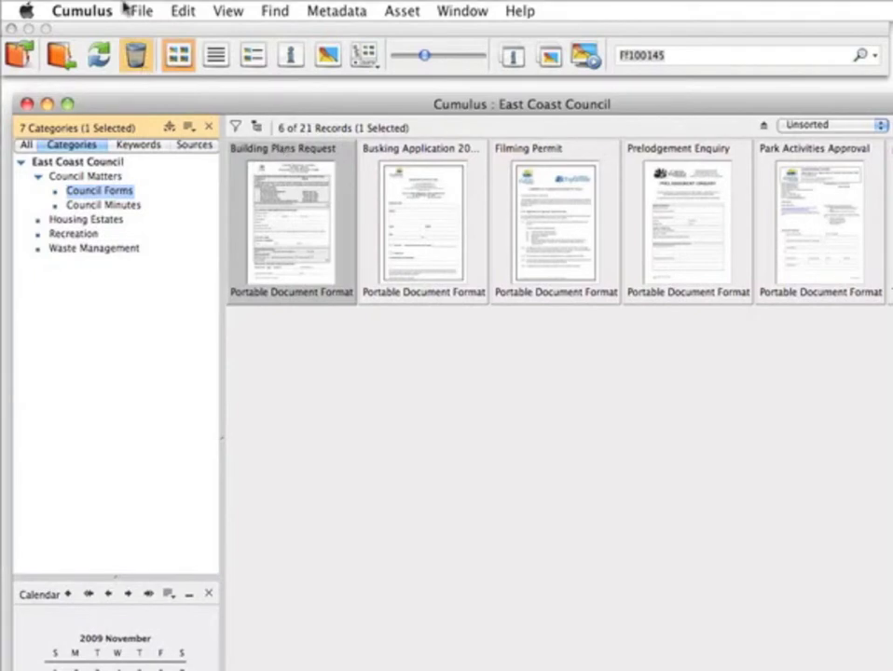
- Start adding assets to Council Forms via Browse for Assets with the Standard handling set
left_click(142, 11)
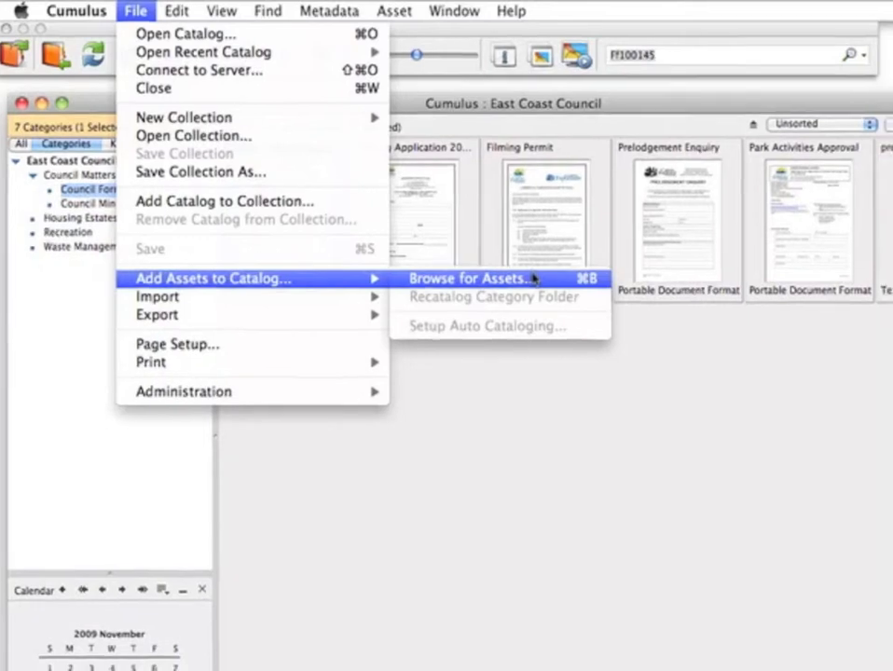
left_click(470, 278)
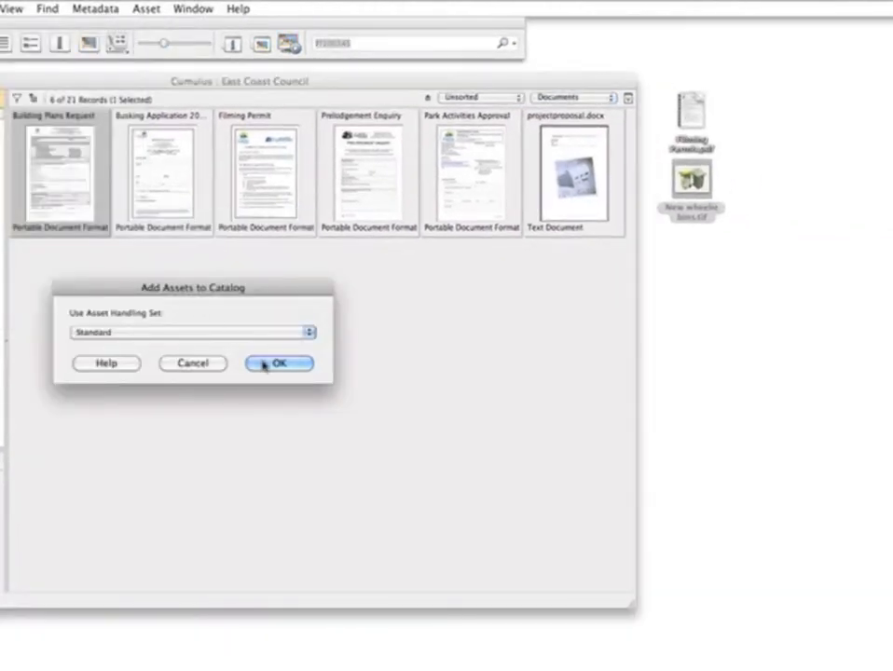
- Add Filming Permit.pdf from the Desktop as the seventh Council Forms record and select it
left_click(278, 362)
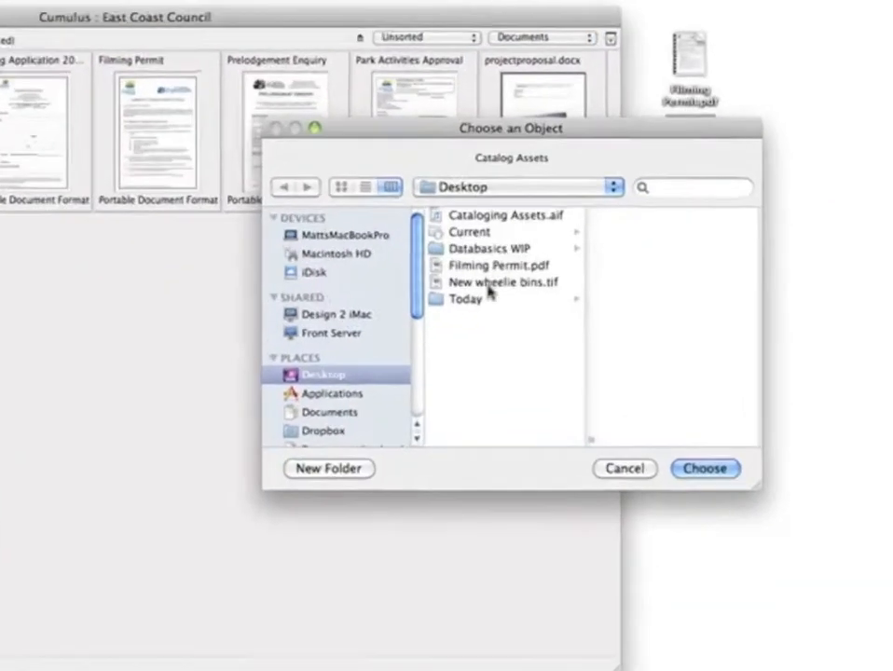
left_click(507, 265)
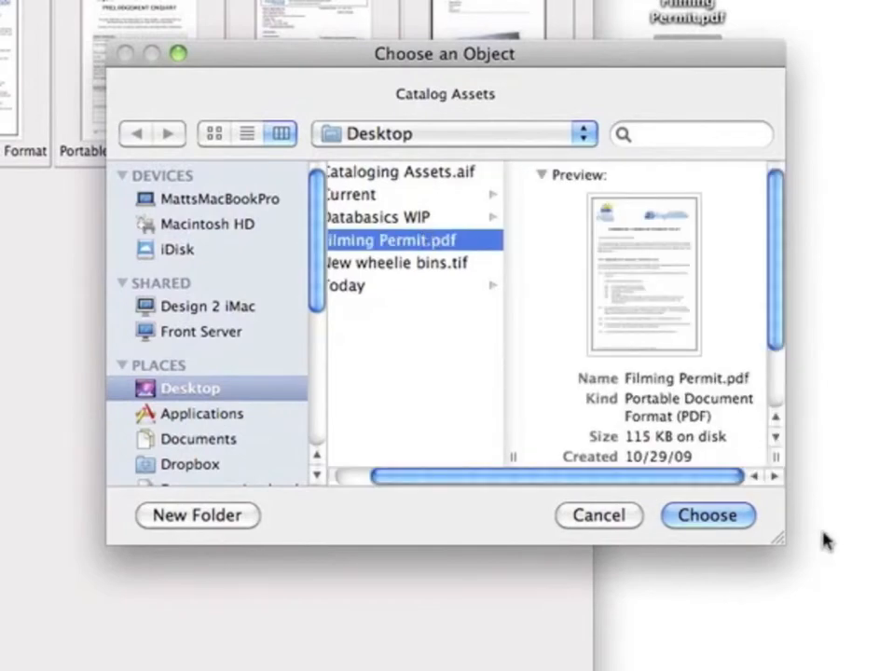
left_click(709, 515)
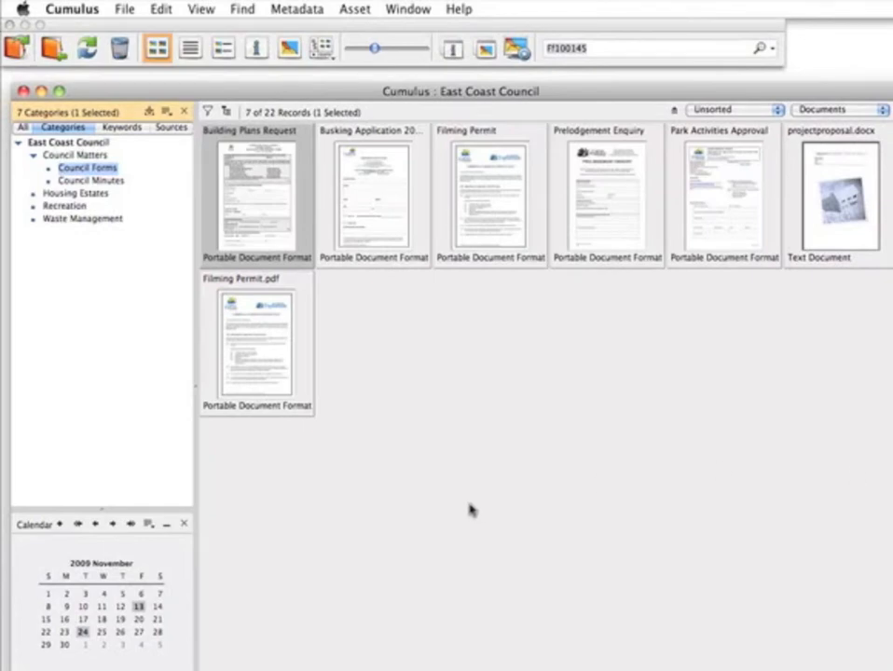
left_click(257, 339)
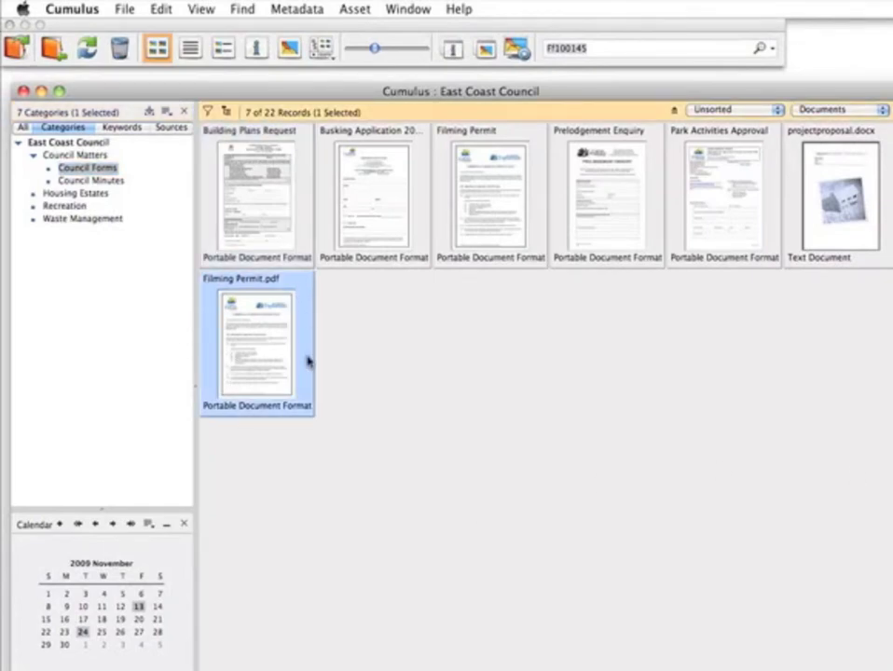